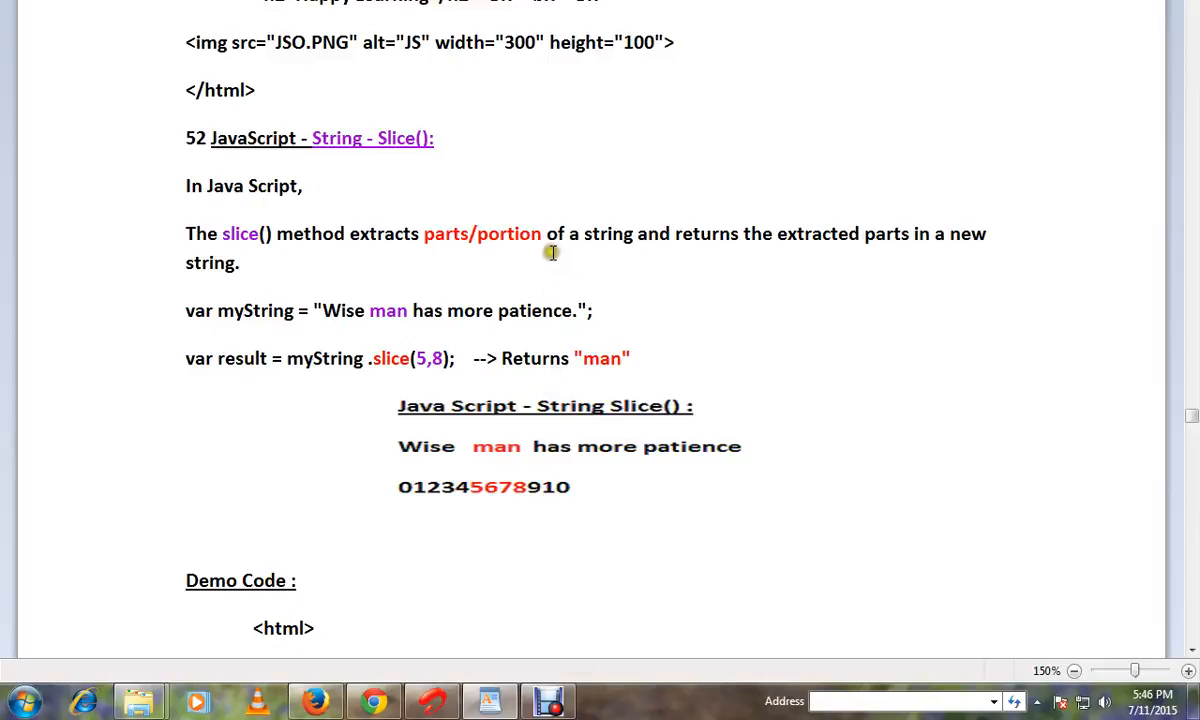
pyautogui.moveTo(458, 163)
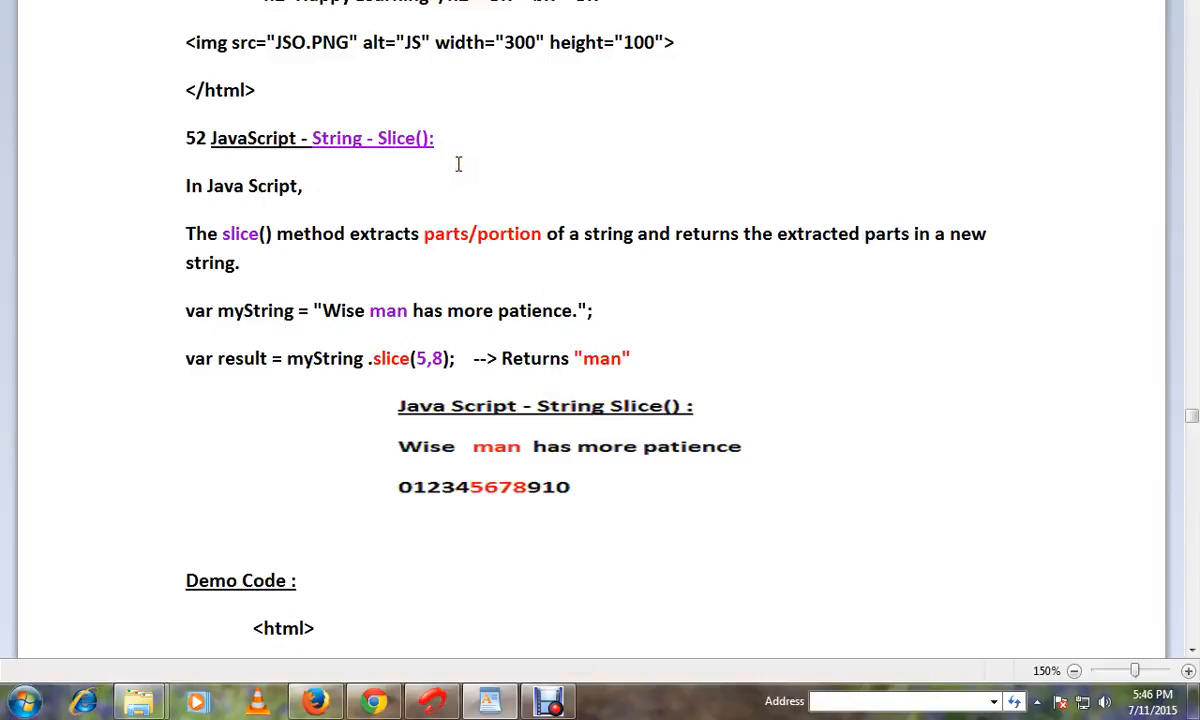
pyautogui.moveTo(245, 255)
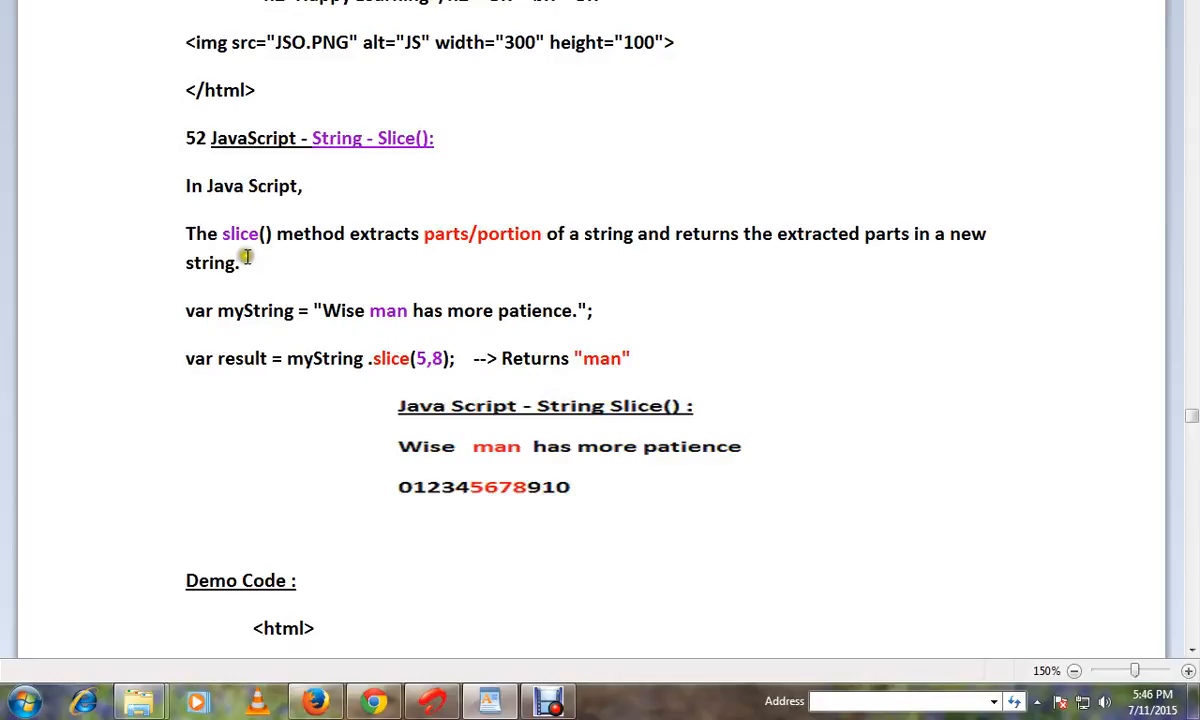
pyautogui.moveTo(435, 242)
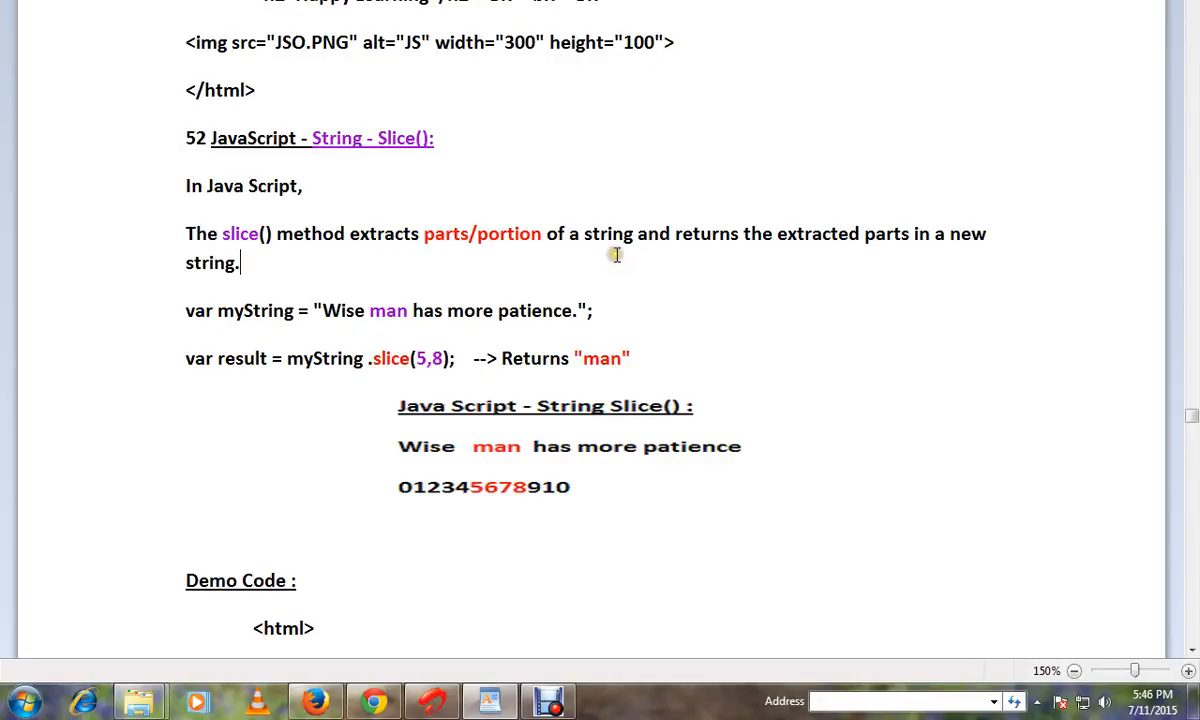
pyautogui.moveTo(622, 257)
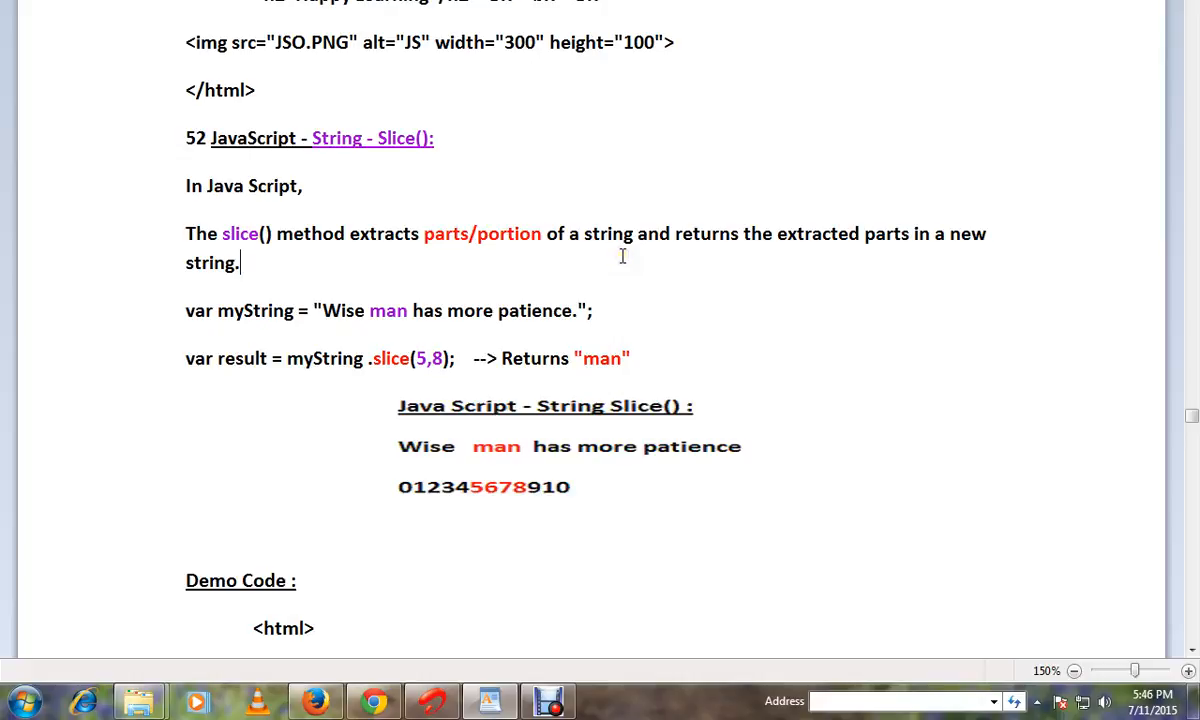
# Colour 'has more patience' in the myString example line red
pyautogui.scroll(-3)
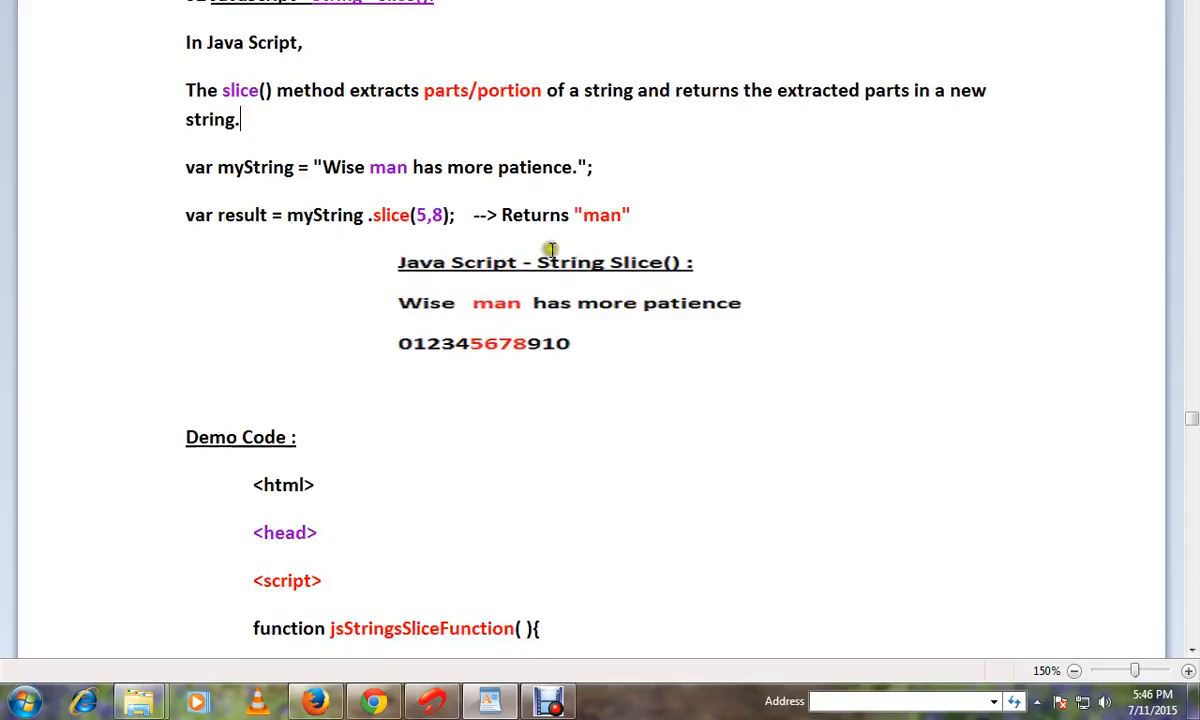
pyautogui.moveTo(330, 170)
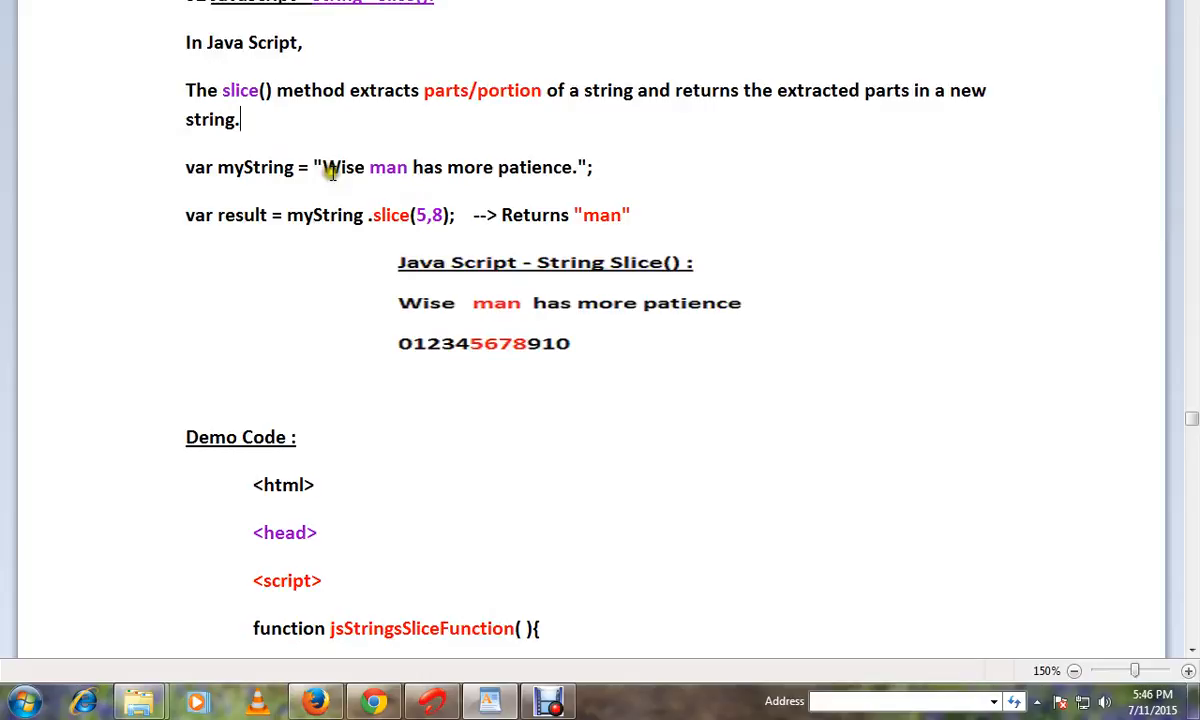
pyautogui.moveTo(410, 167); pyautogui.dragTo(570, 167)
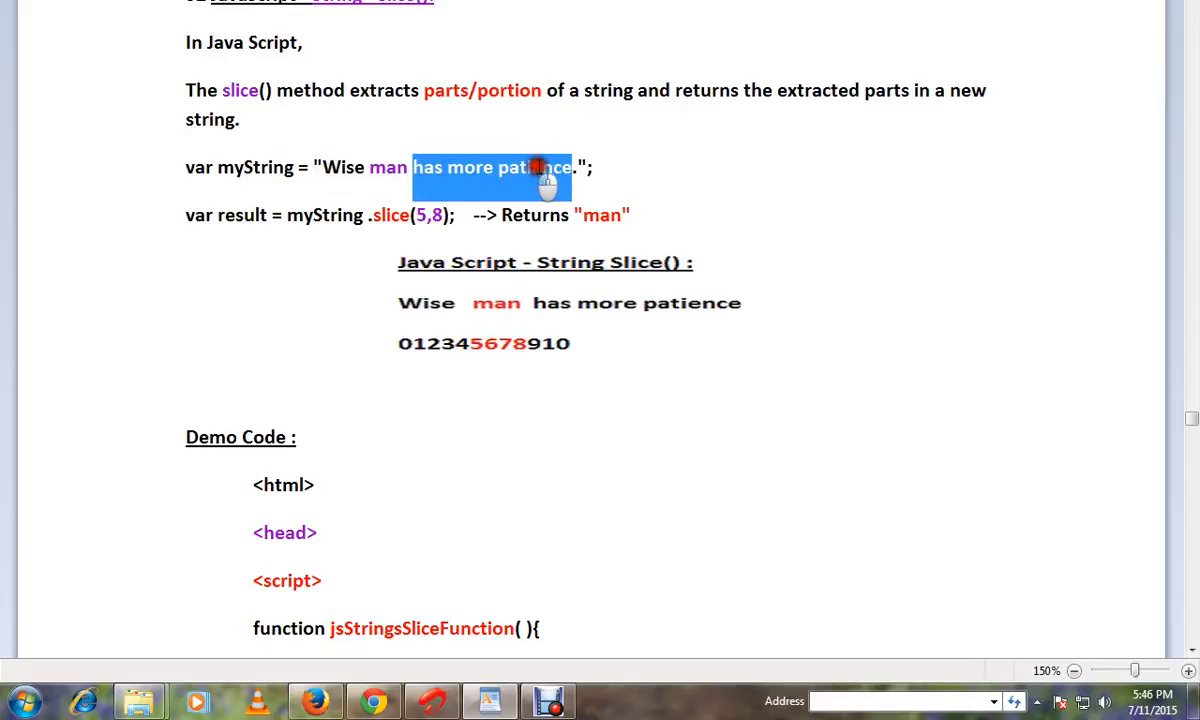
pyautogui.click(296, 25)
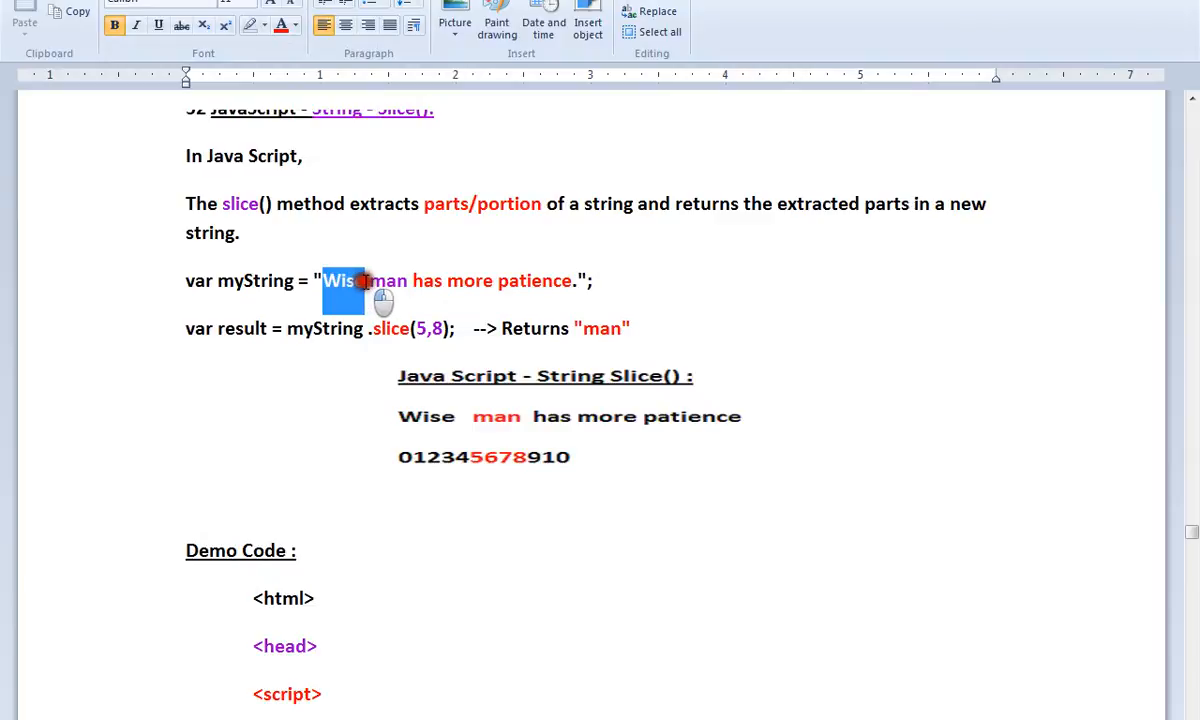
# Make 'Wise' red and select the word 'man' in the example string
pyautogui.click(438, 280)
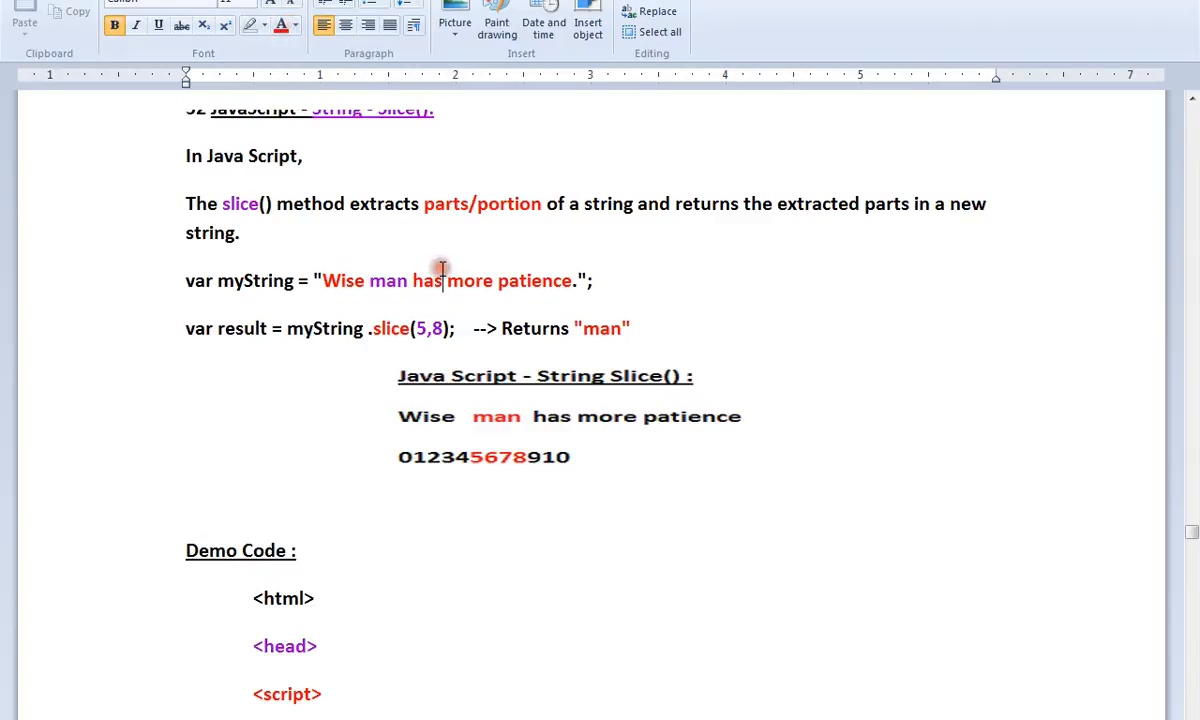
pyautogui.doubleClick(388, 280)
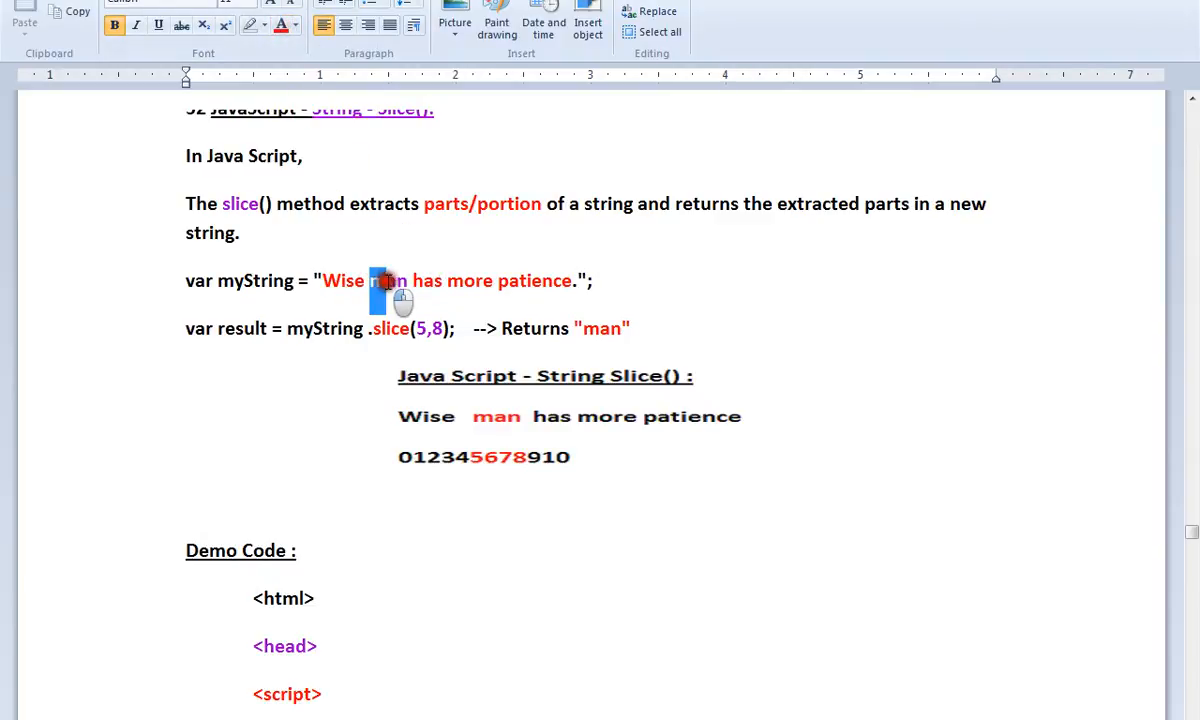
pyautogui.doubleClick(390, 280)
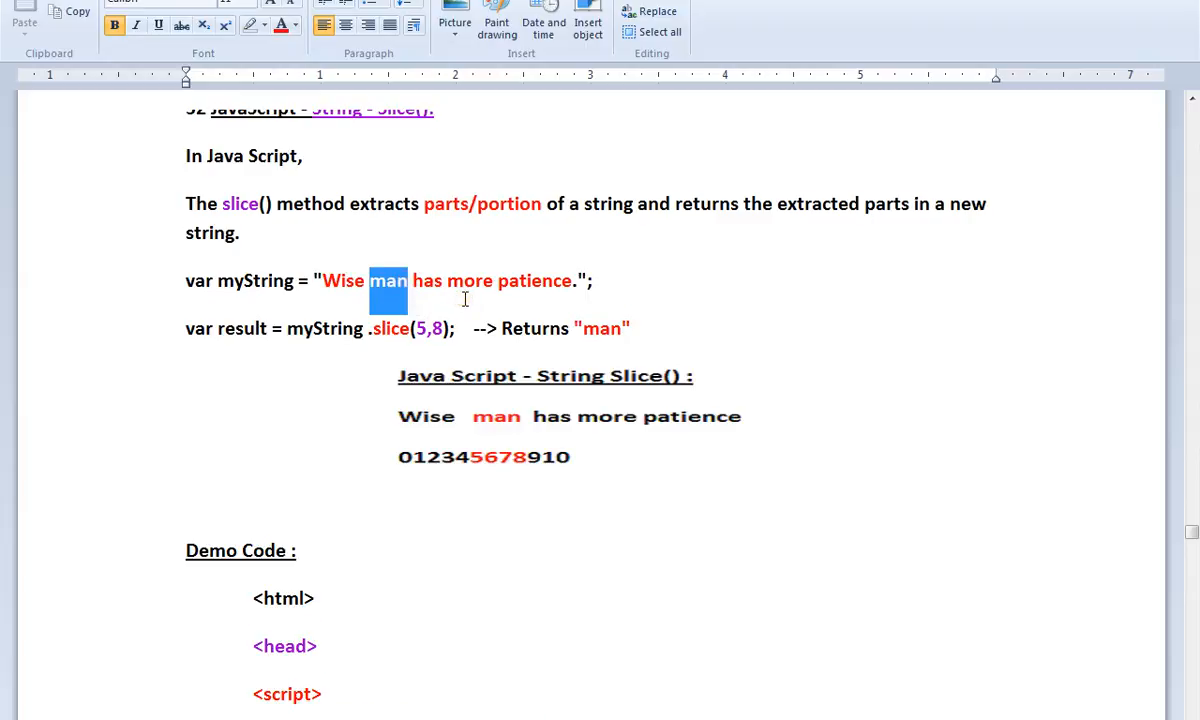
# Type 8 in the slice(5,8) arguments and reselect 'man'
pyautogui.scroll(-3)
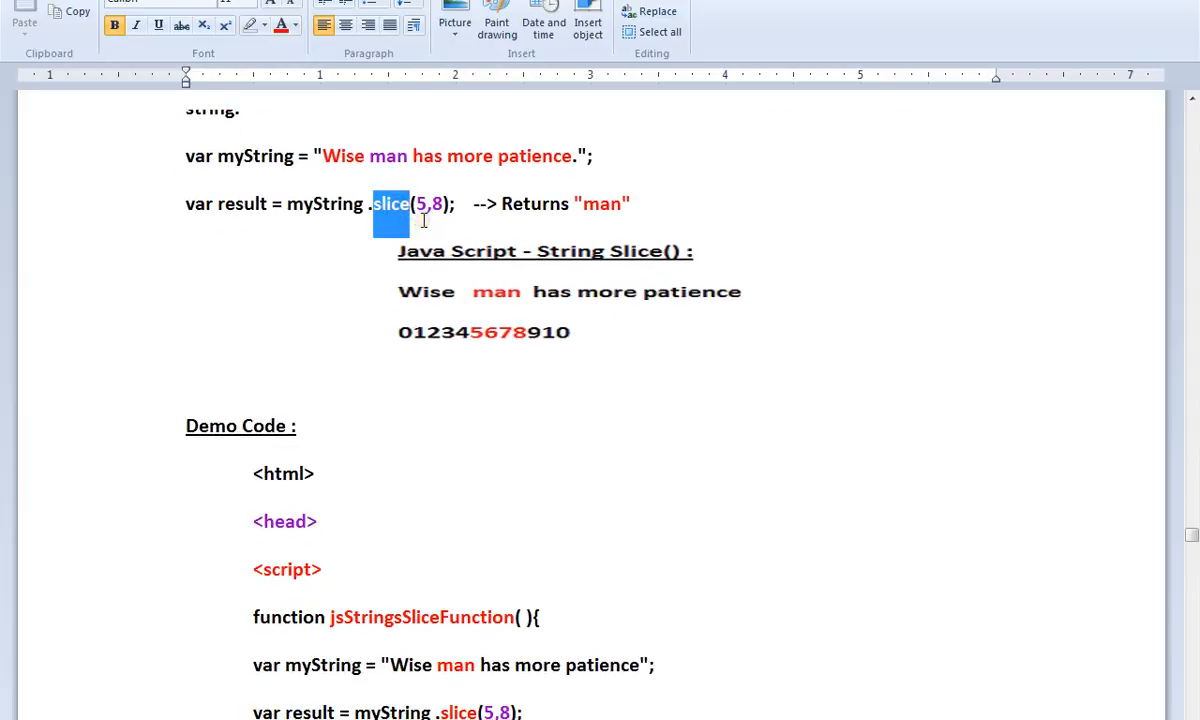
pyautogui.click(421, 203)
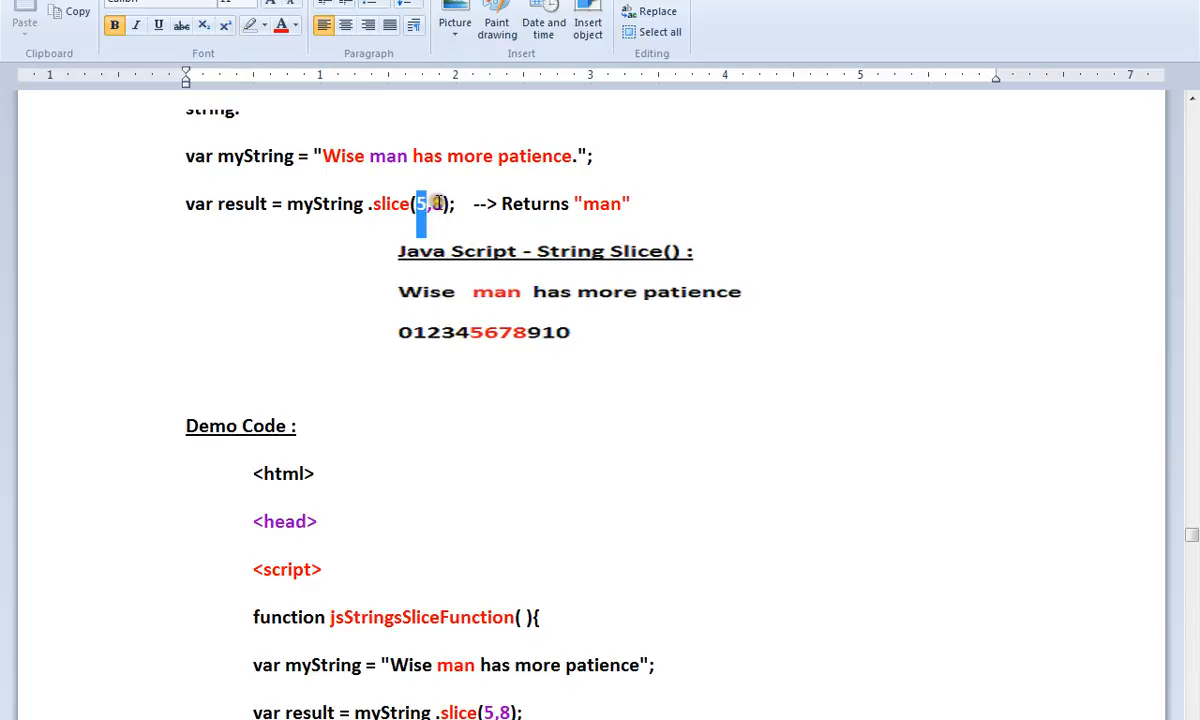
pyautogui.write('8')
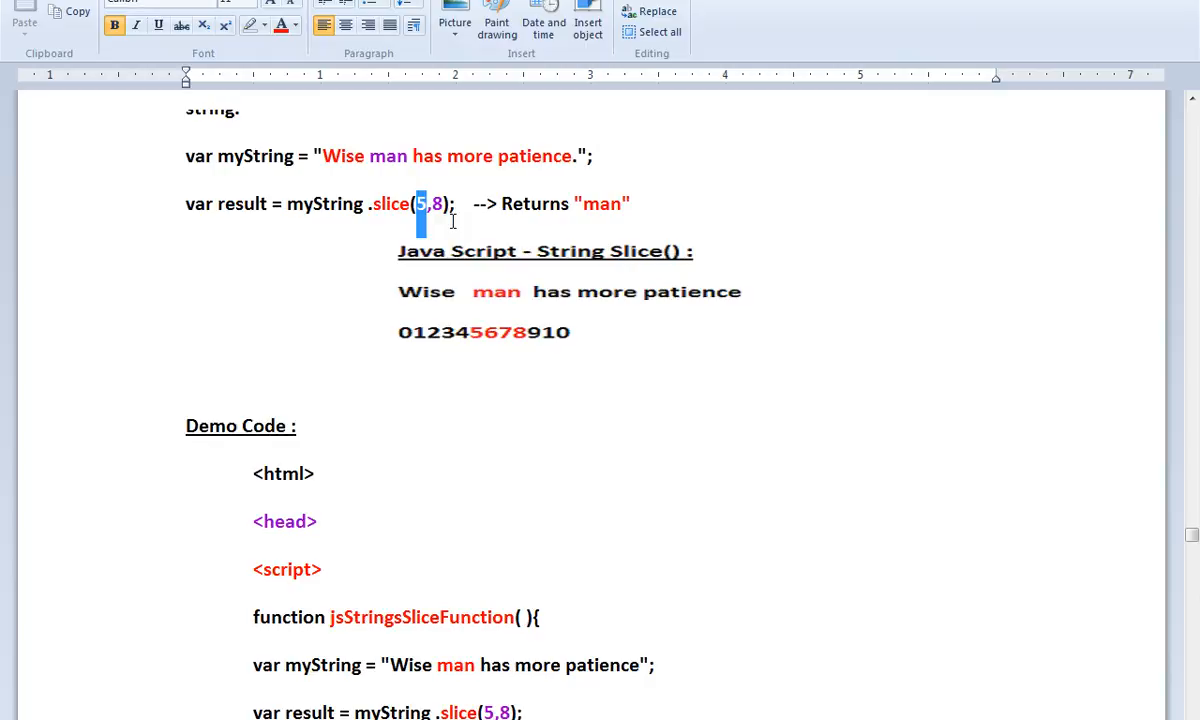
pyautogui.moveTo(373, 160)
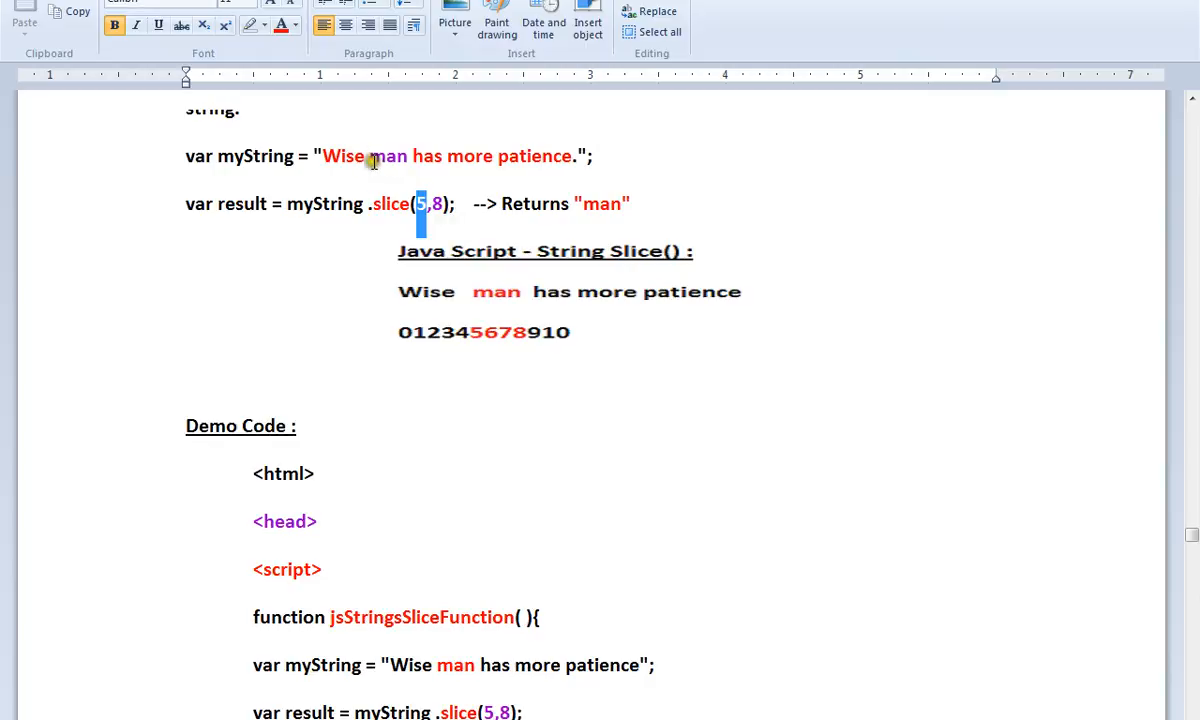
pyautogui.doubleClick(386, 156)
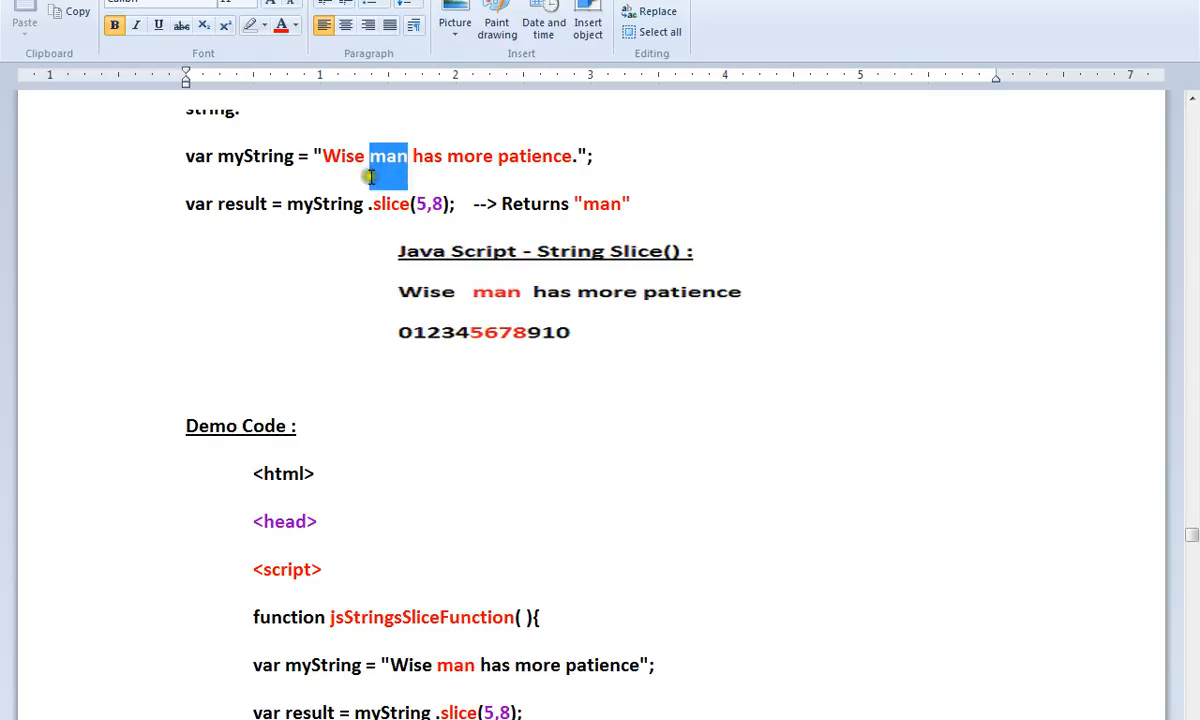
pyautogui.moveTo(530, 258)
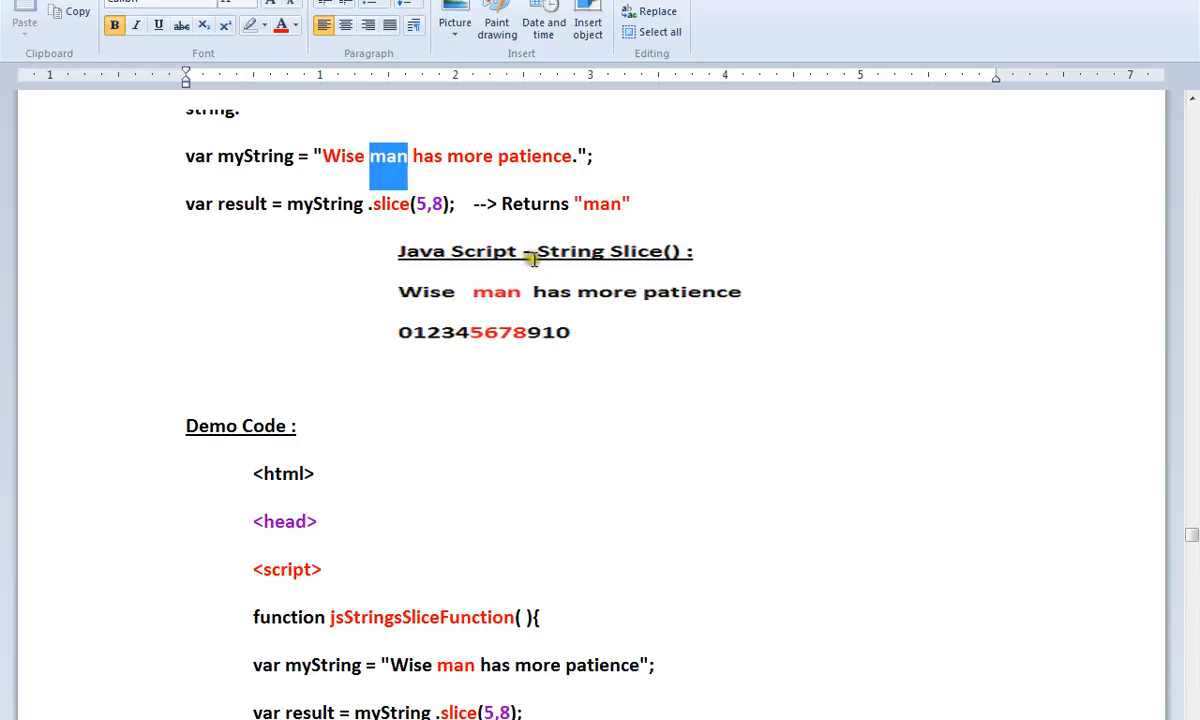
pyautogui.scroll(-3)
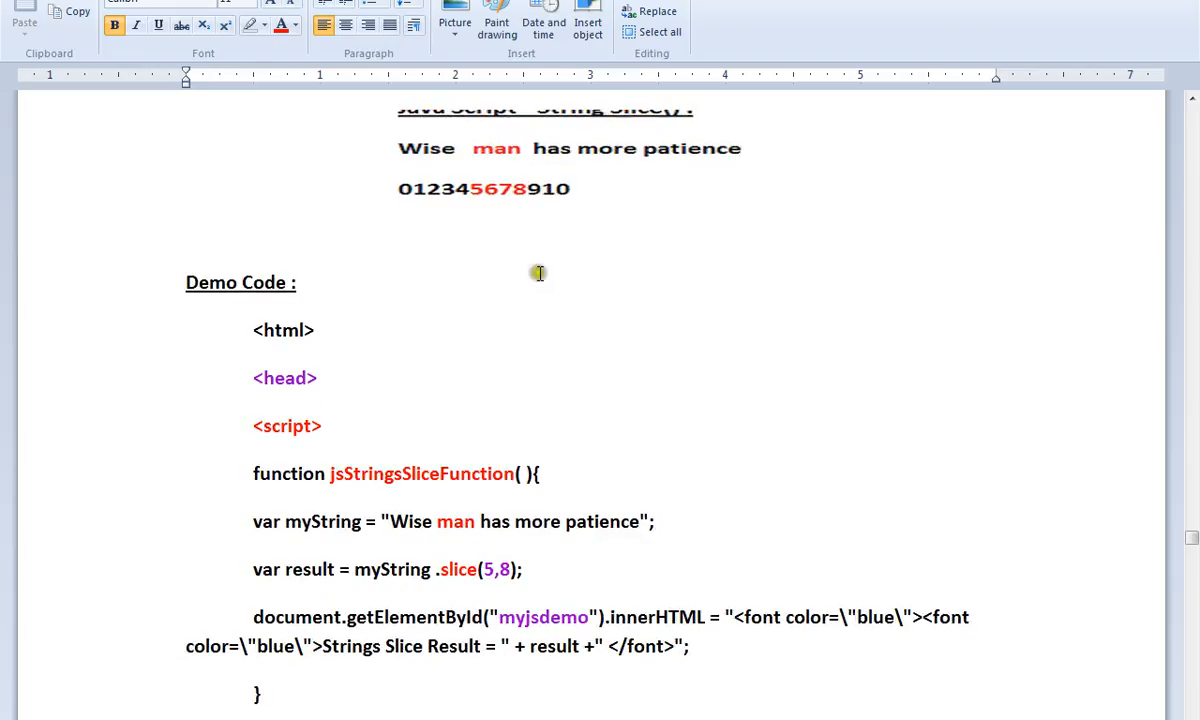
pyautogui.scroll(-3)
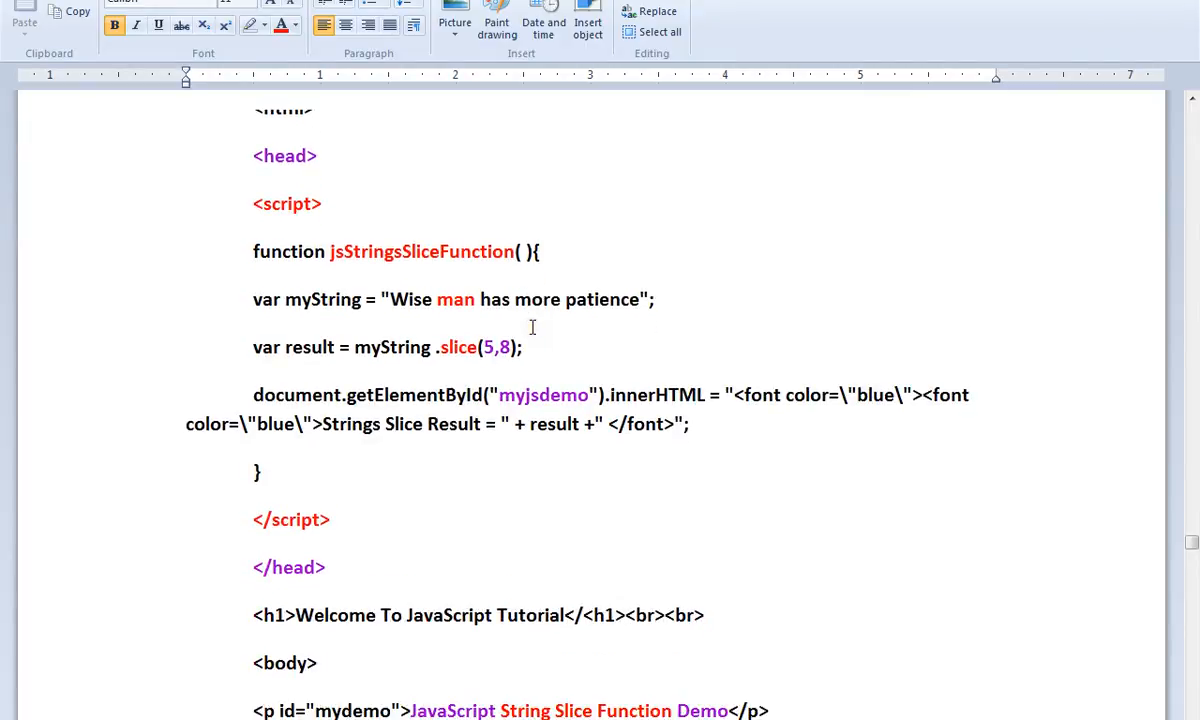
pyautogui.scroll(-3)
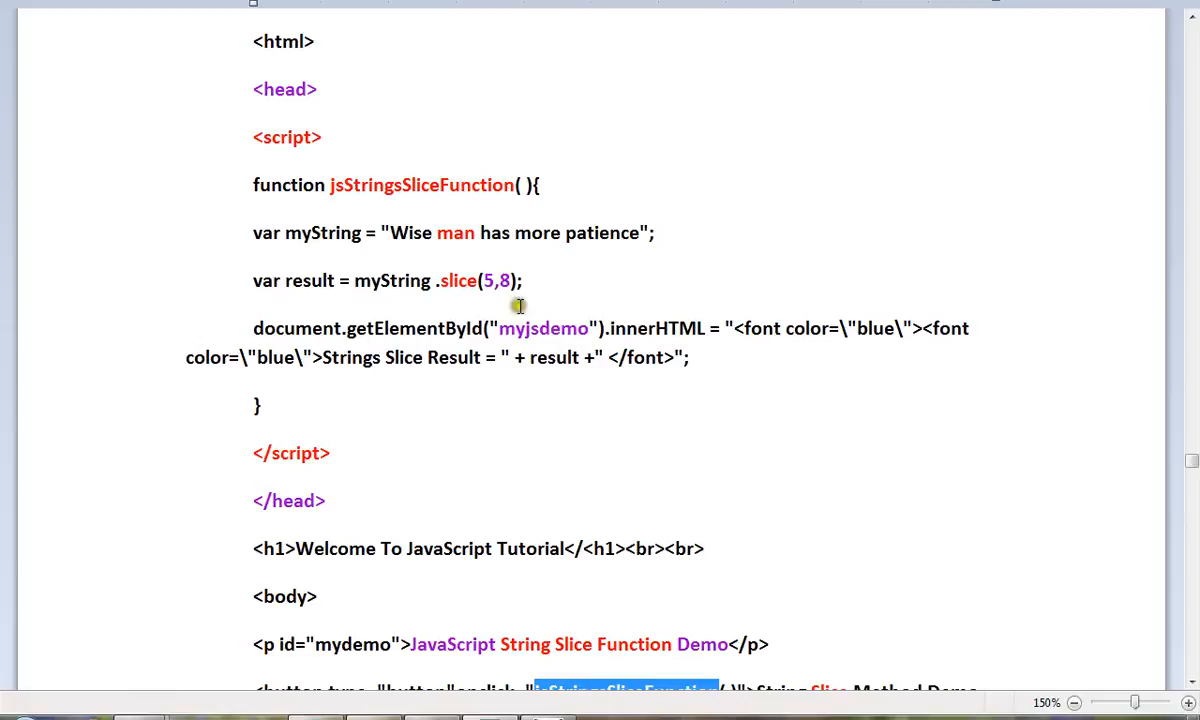
pyautogui.doubleClick(420, 184)
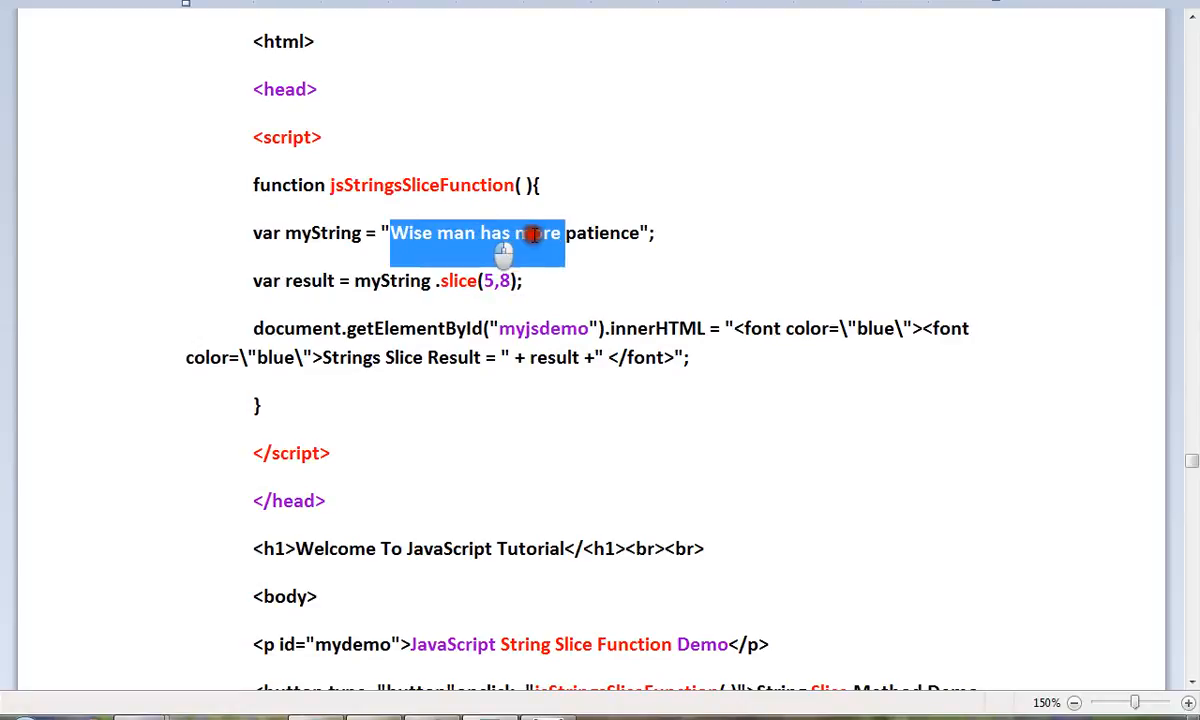
pyautogui.click(445, 232)
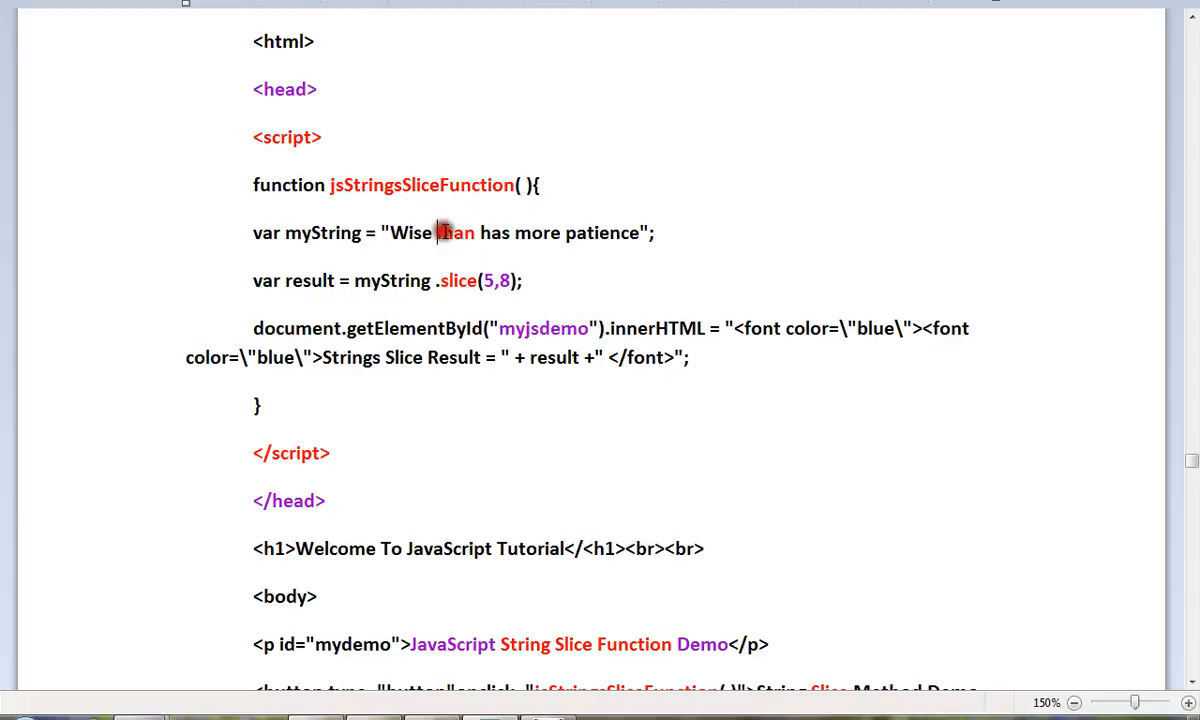
pyautogui.doubleClick(454, 232)
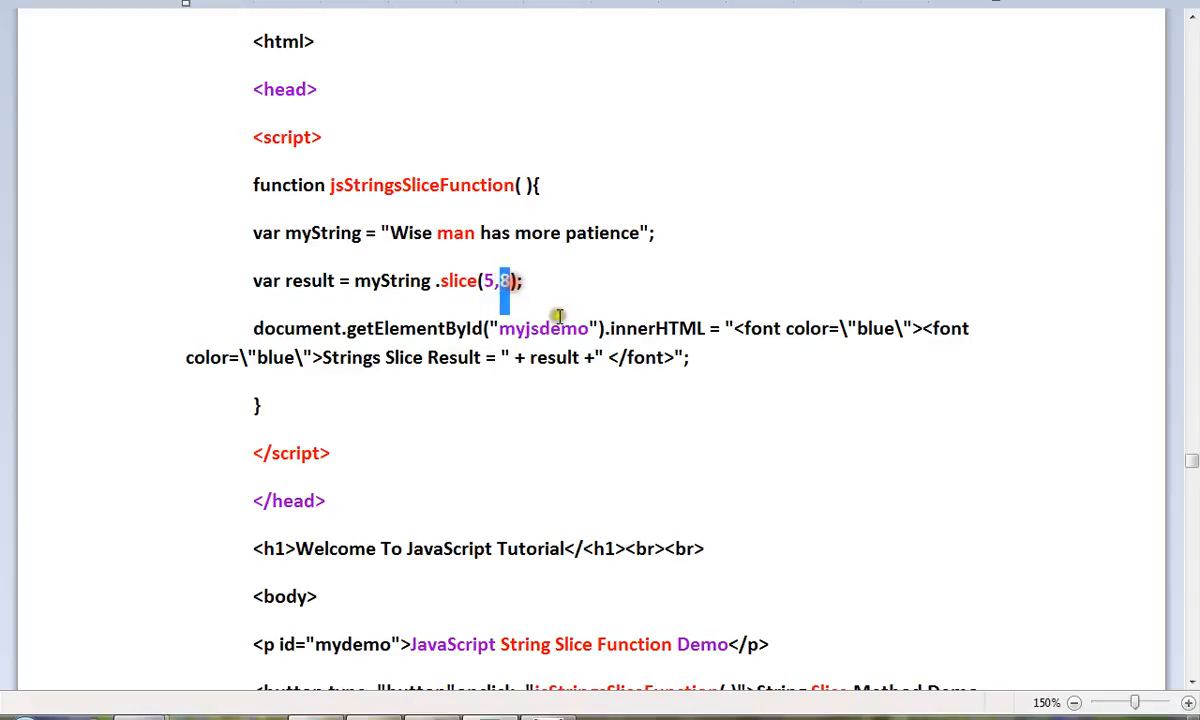
pyautogui.moveTo(330, 277)
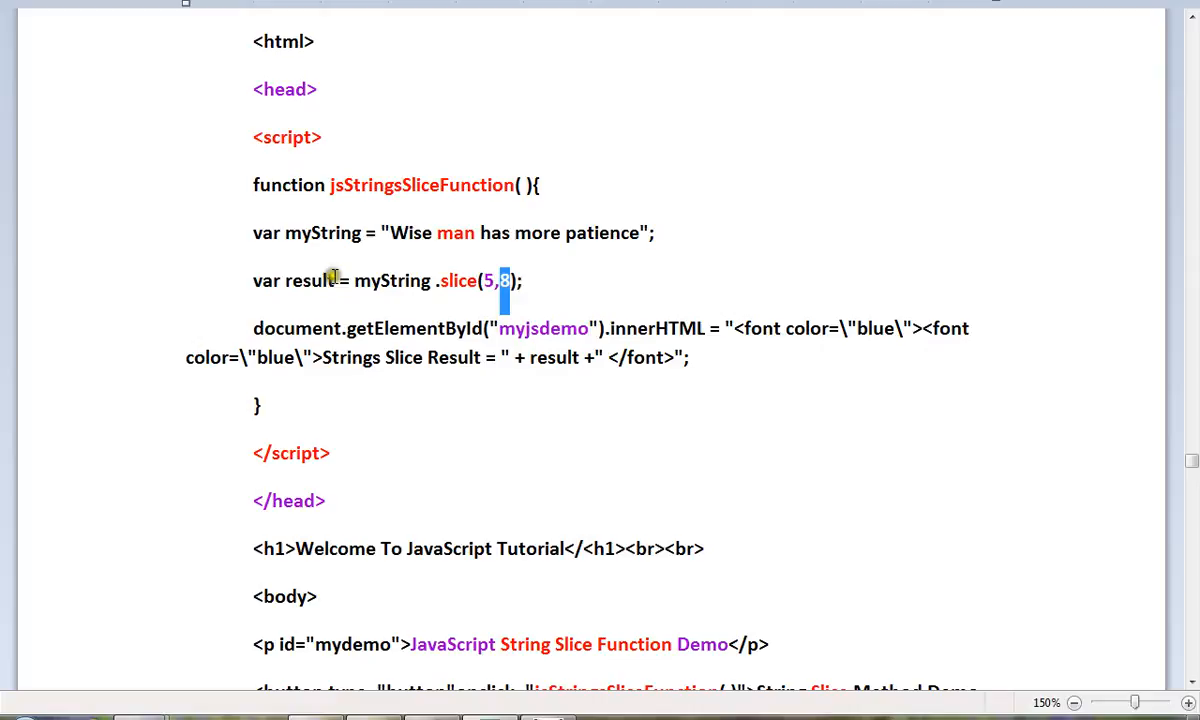
pyautogui.moveTo(430, 372)
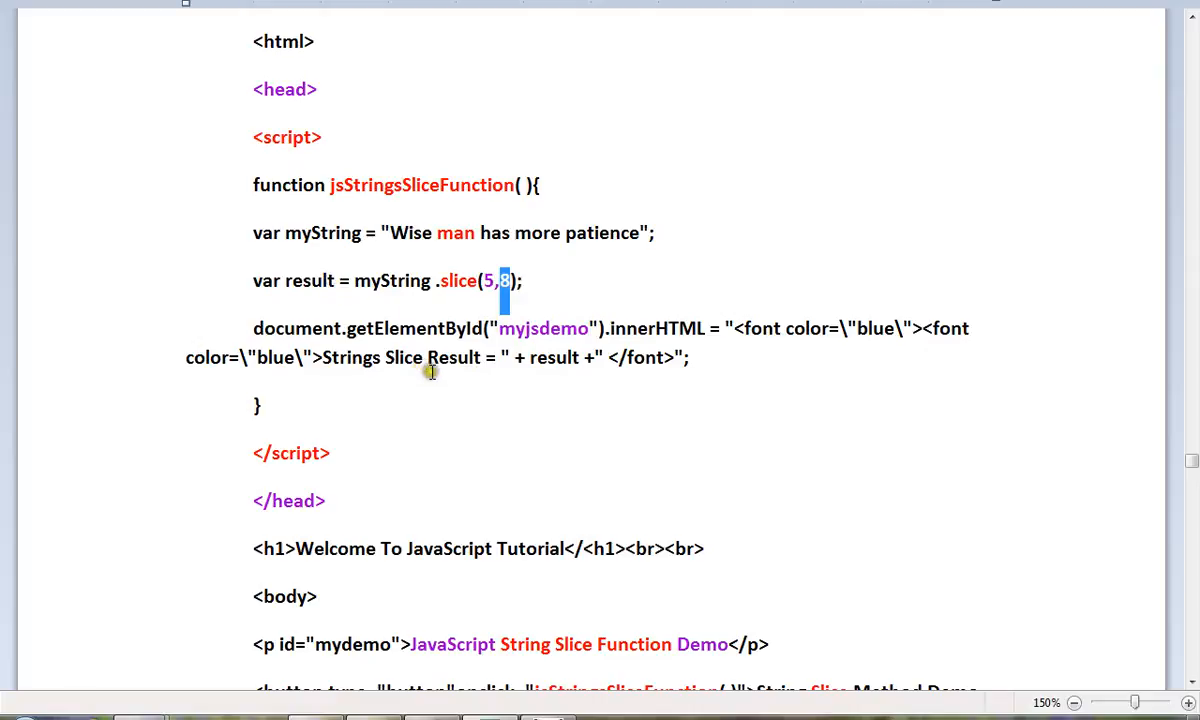
pyautogui.scroll(-3)
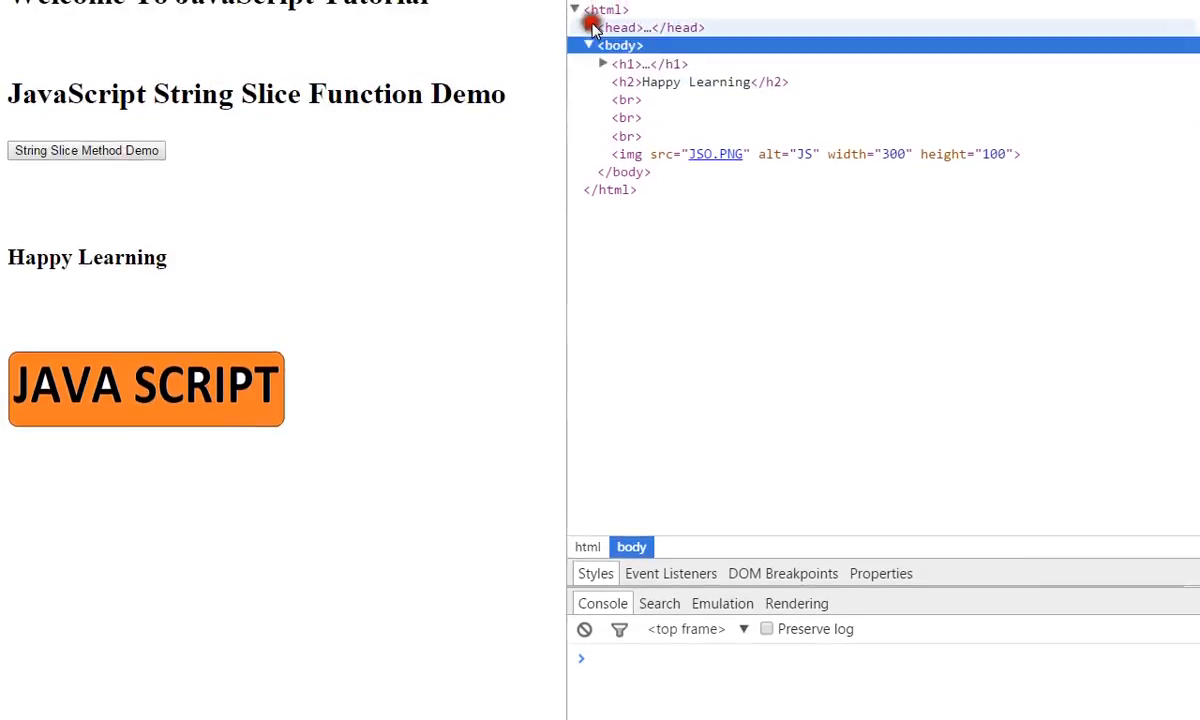
# Expand the <head> node in the Elements panel to reveal the slice script
pyautogui.click(602, 27)
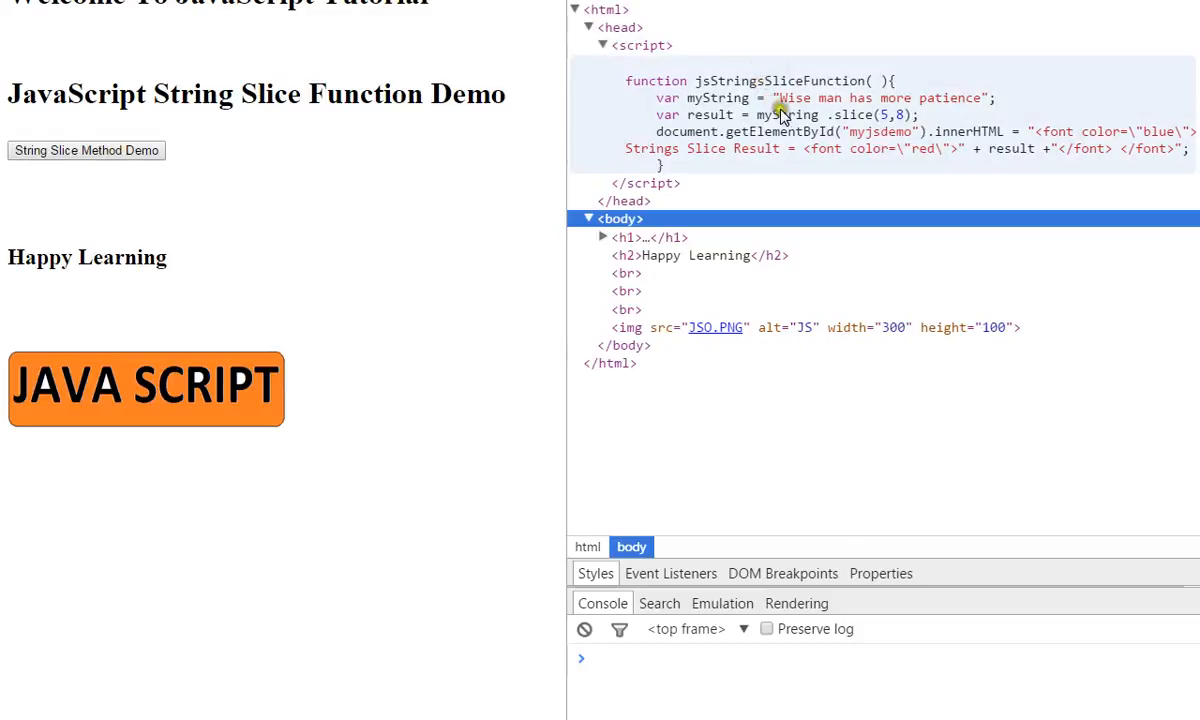
pyautogui.moveTo(897, 105)
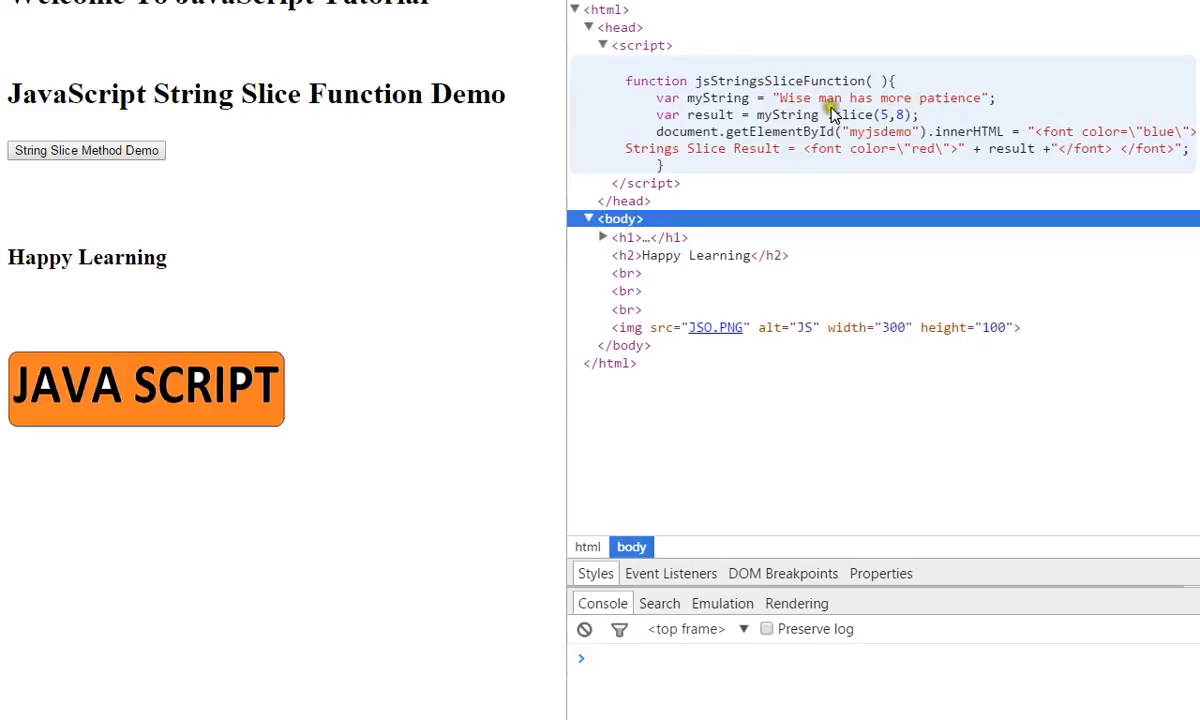
pyautogui.moveTo(838, 110)
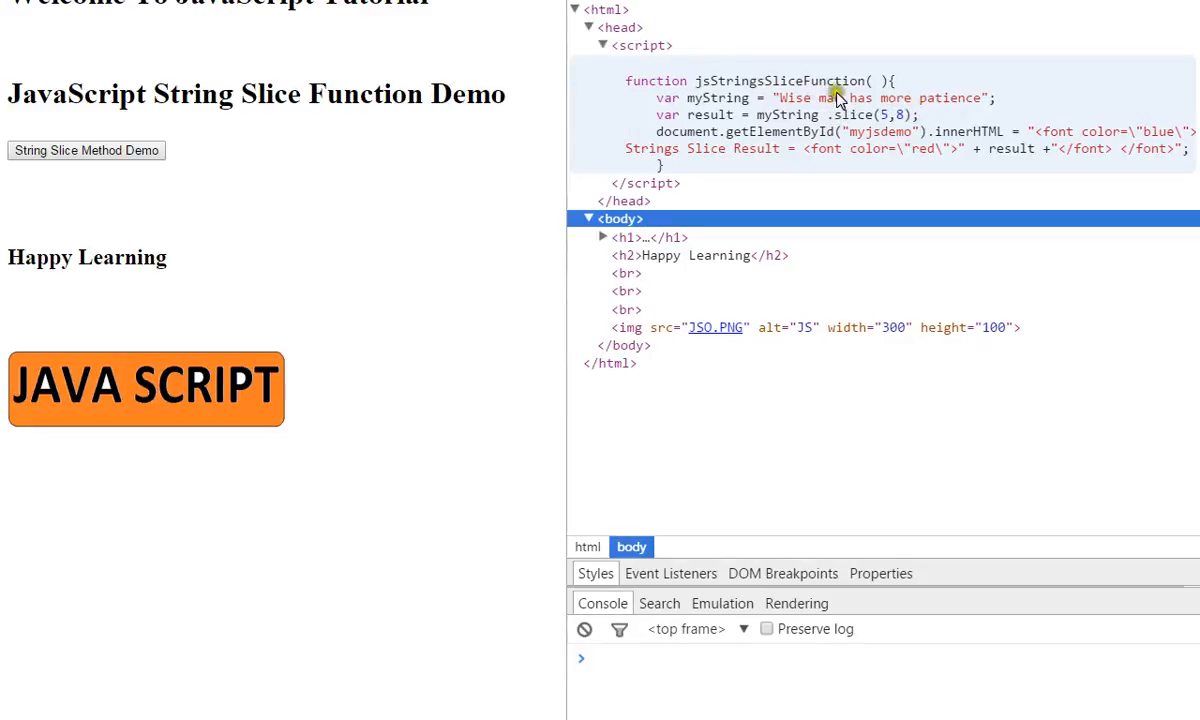
pyautogui.moveTo(843, 95)
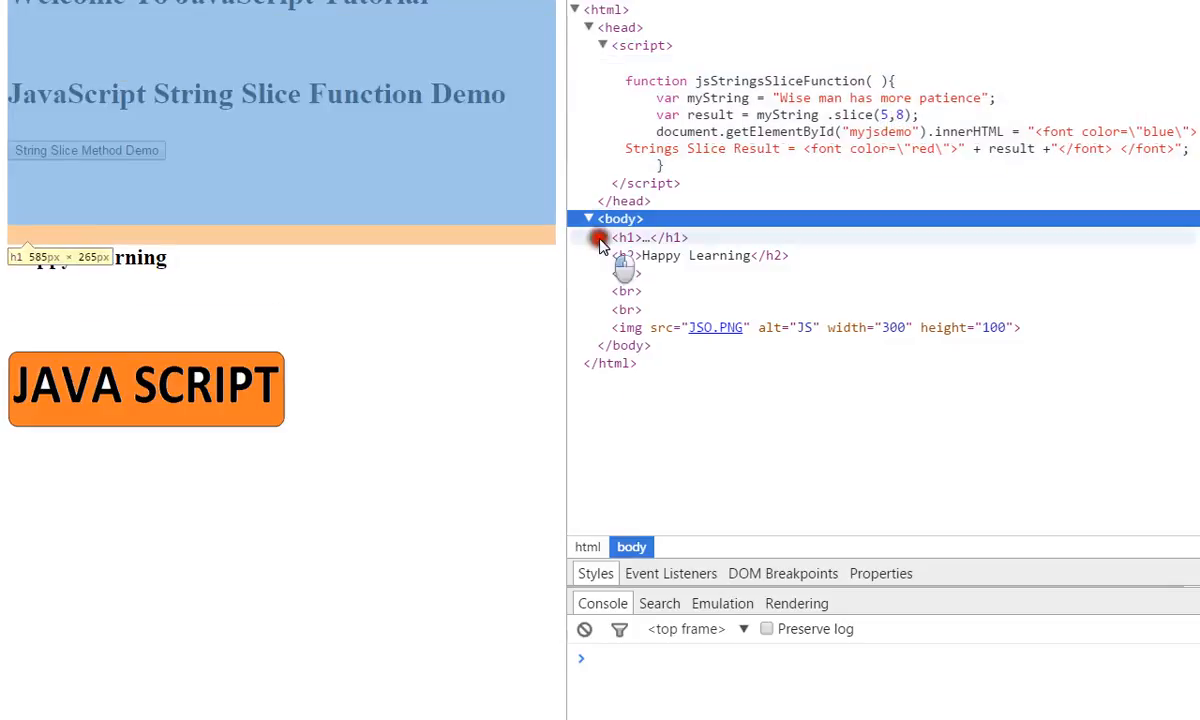
# Expand <h1>, run the String Slice Method Demo, and expand the <p id="myjsdemo"> node
pyautogui.click(602, 237)
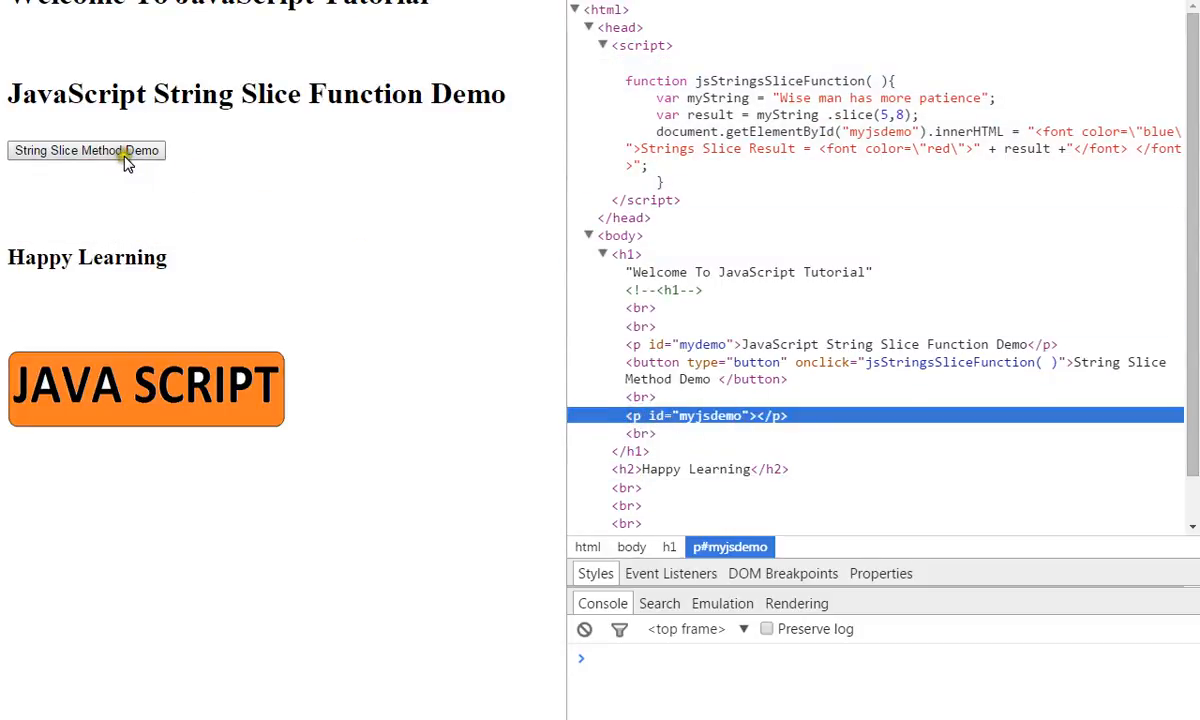
pyautogui.click(86, 150)
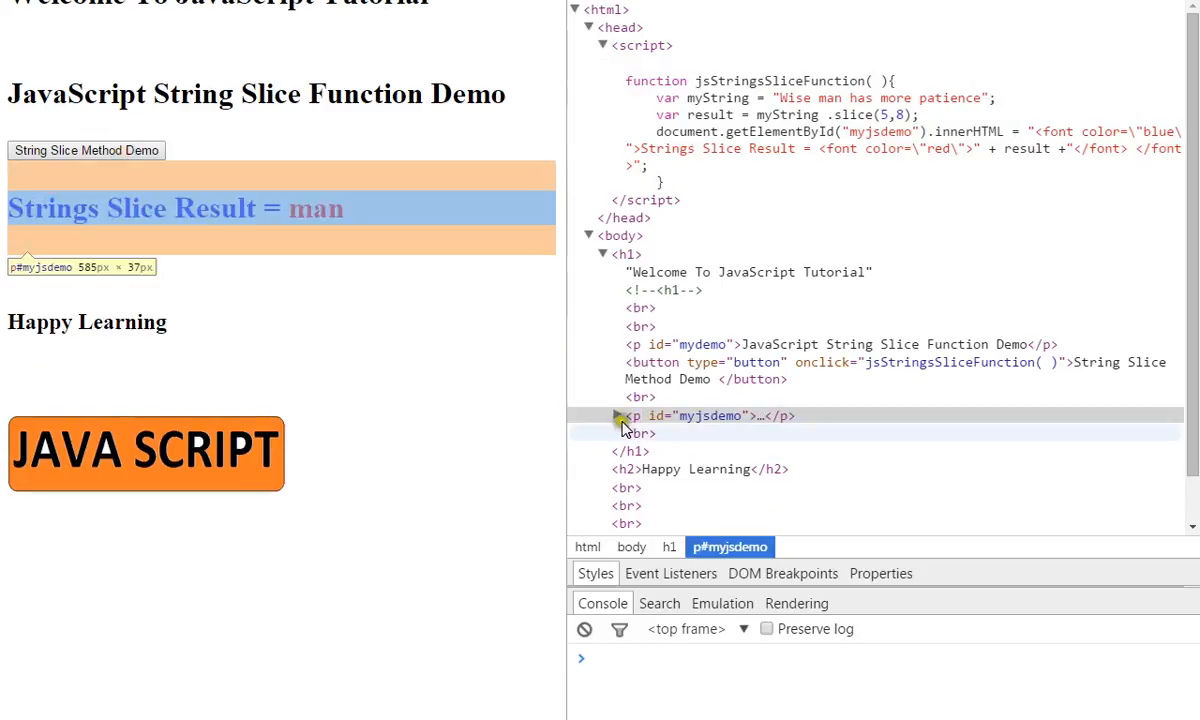
pyautogui.click(618, 415)
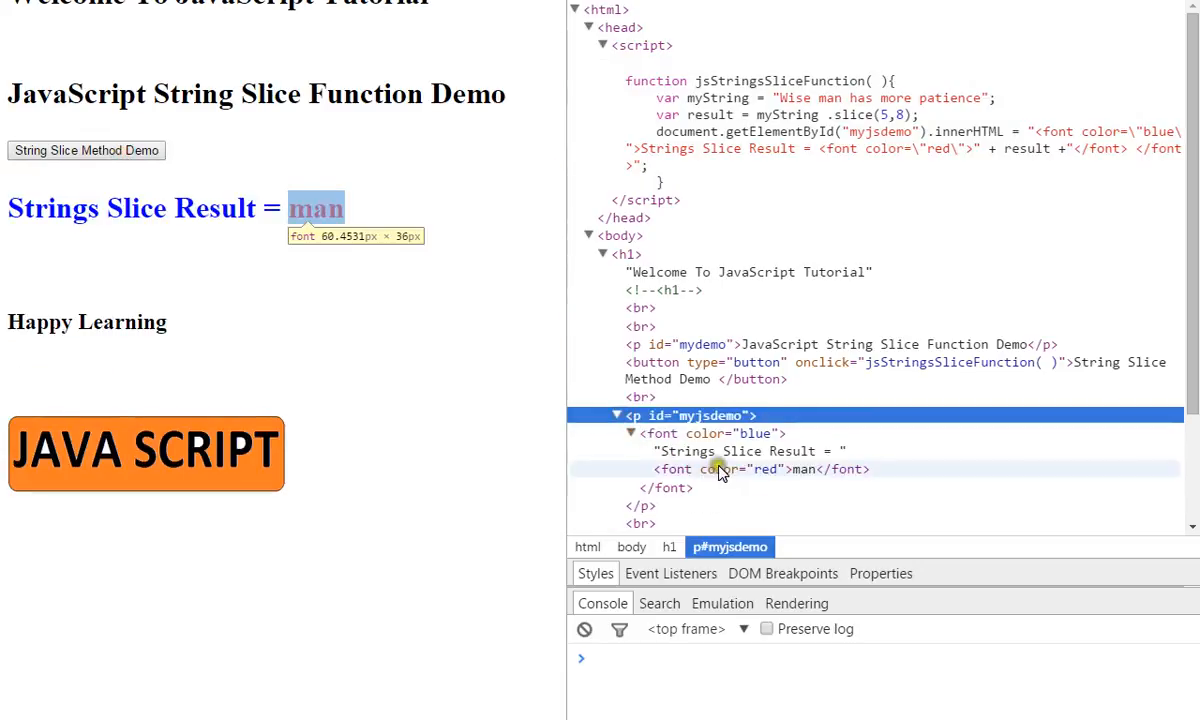
pyautogui.moveTo(810, 475)
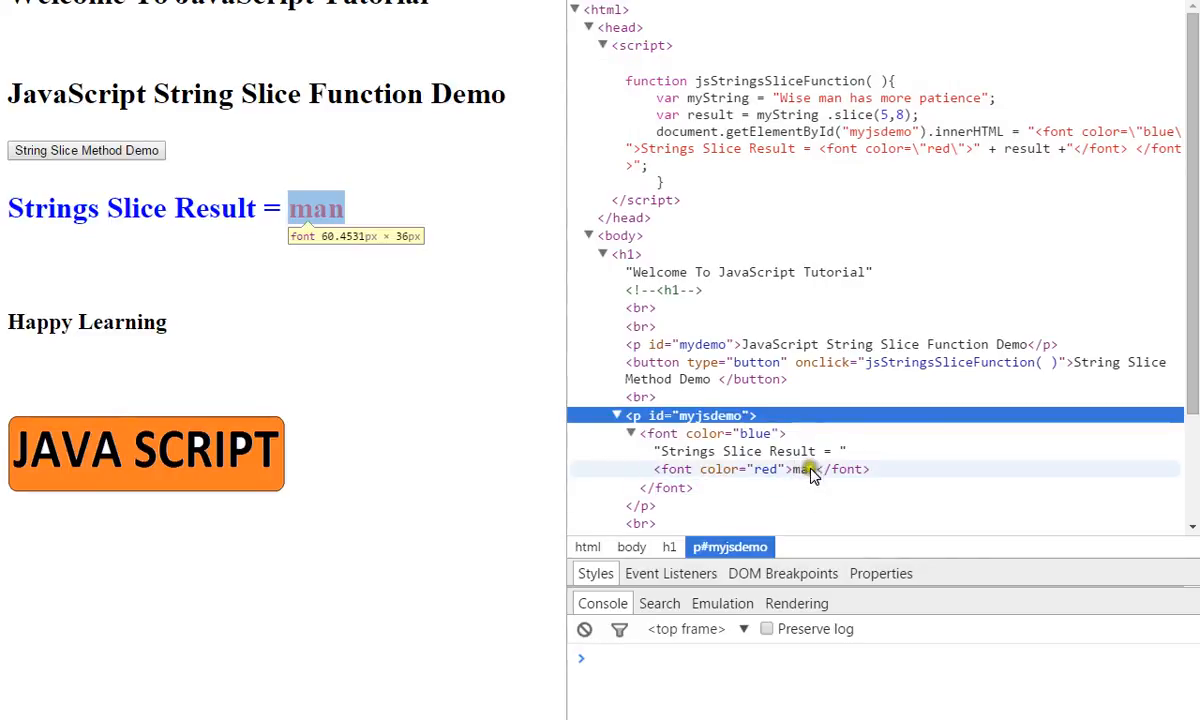